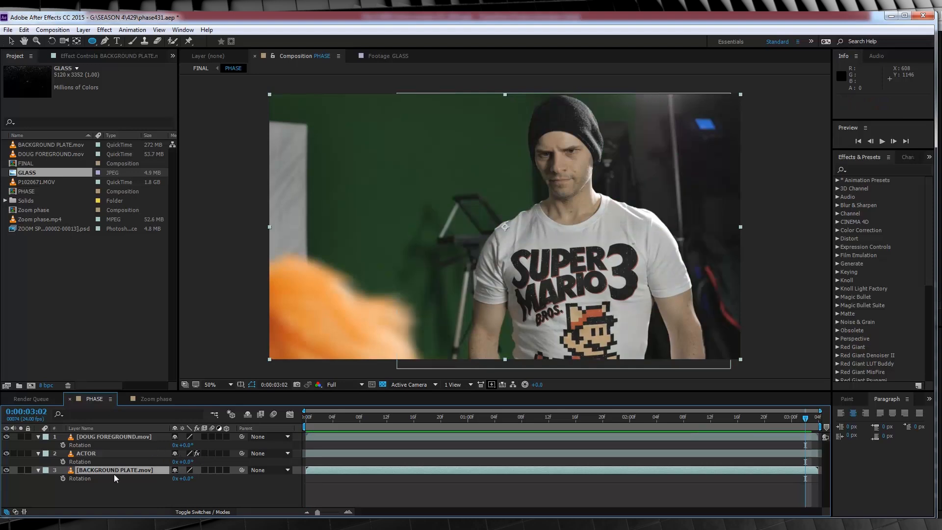
- Open the Zoom phase reference composition and play it back
click(104, 41)
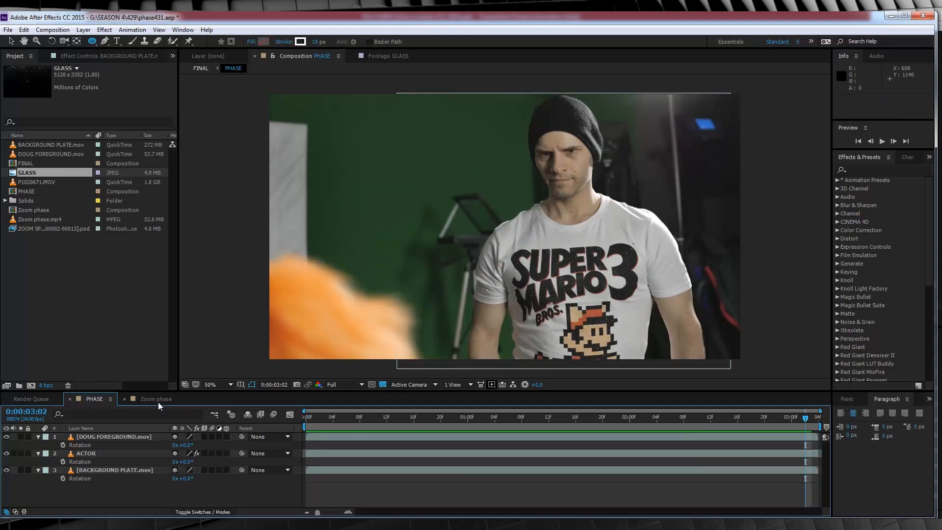
click(155, 398)
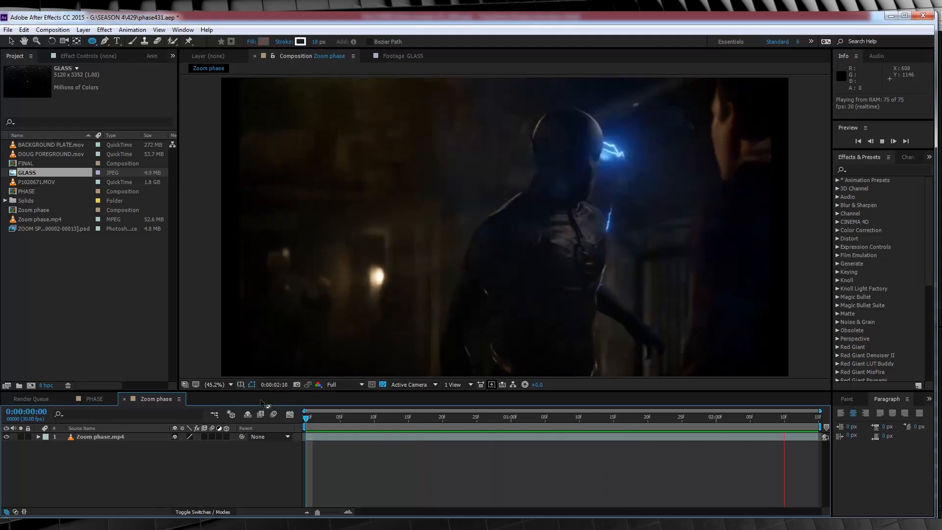
- Add the GLASS texture to PHASE in Screen mode at 39% scale
click(93, 398)
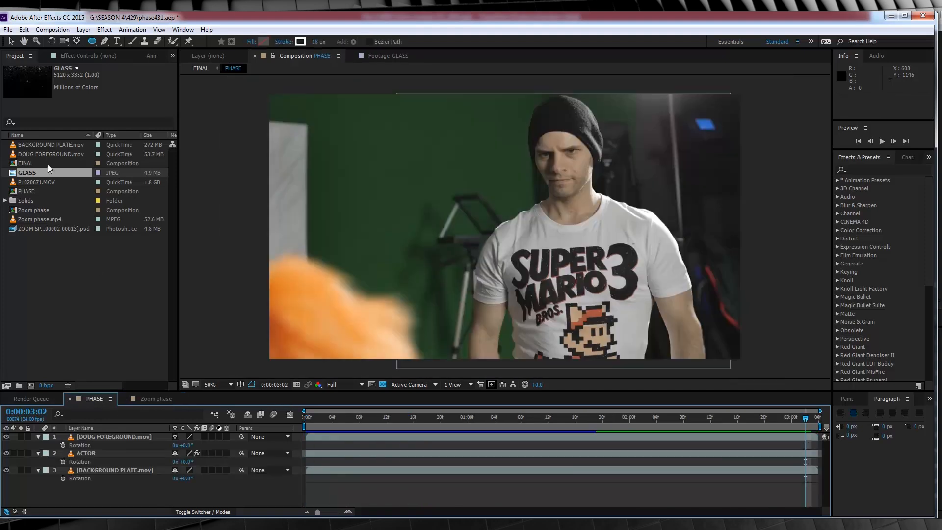
mouse_move(498, 182)
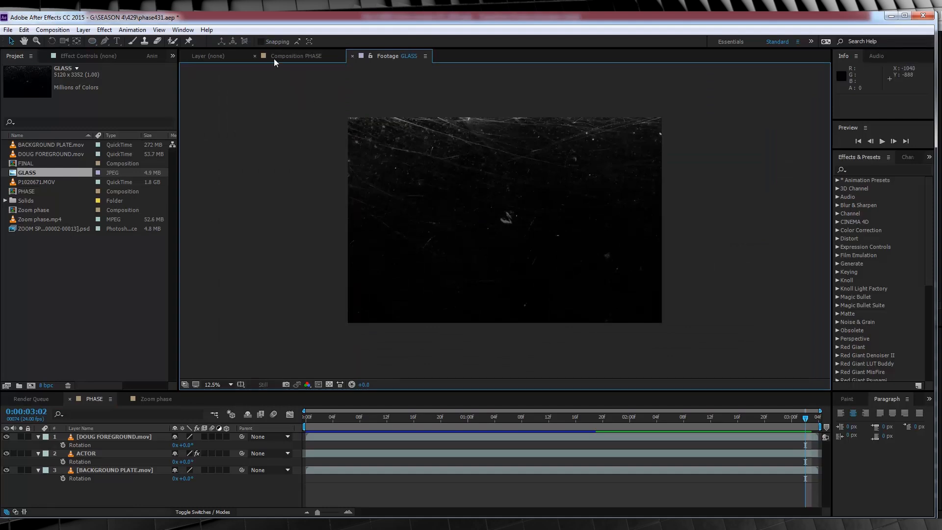
click(295, 56)
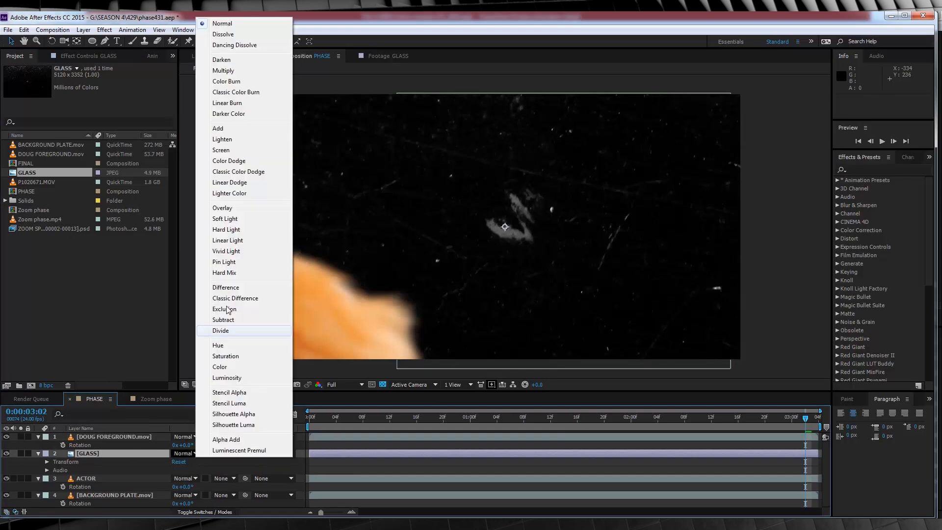
click(220, 150)
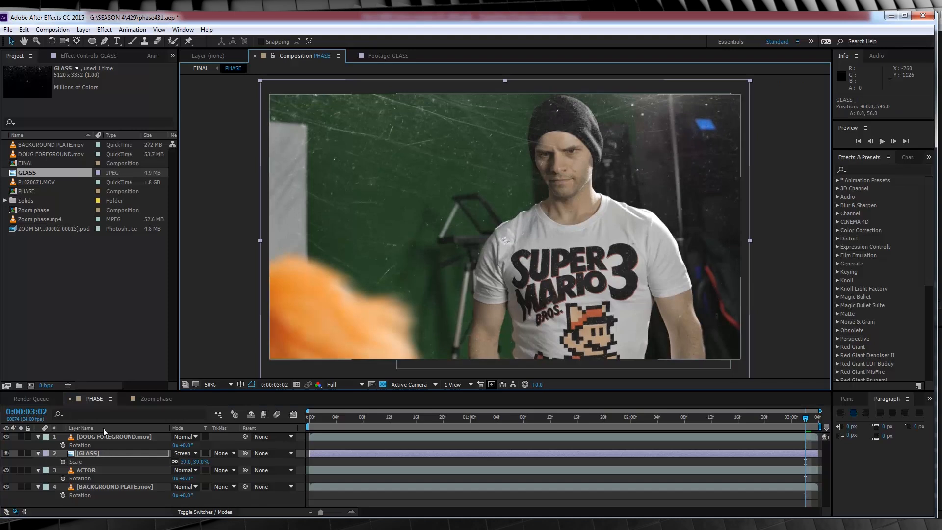
- Create a new grey solid layer via Layer > New > Solid
click(83, 29)
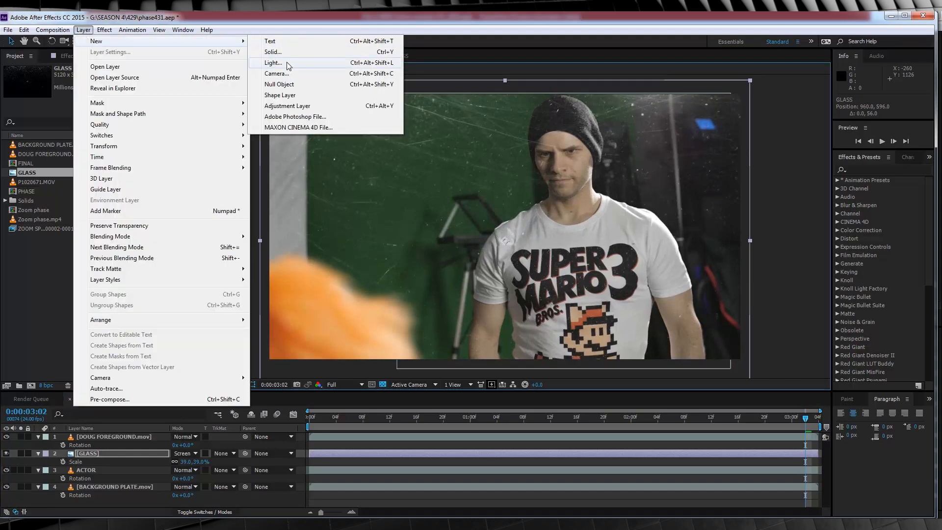
click(272, 52)
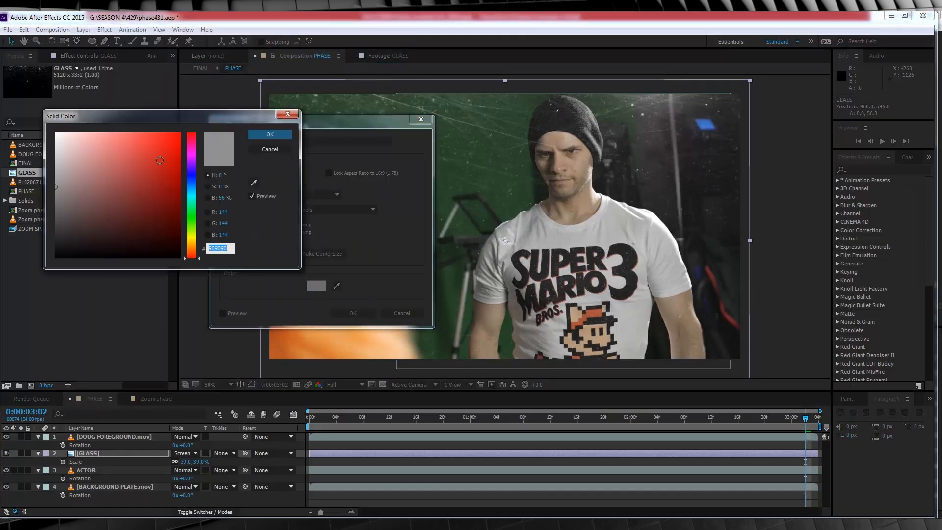
click(269, 134)
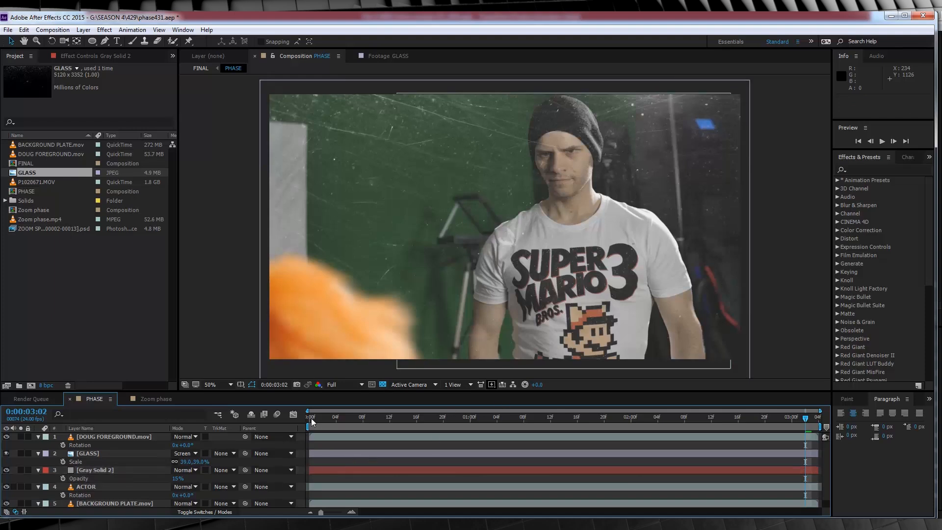
mouse_move(410, 430)
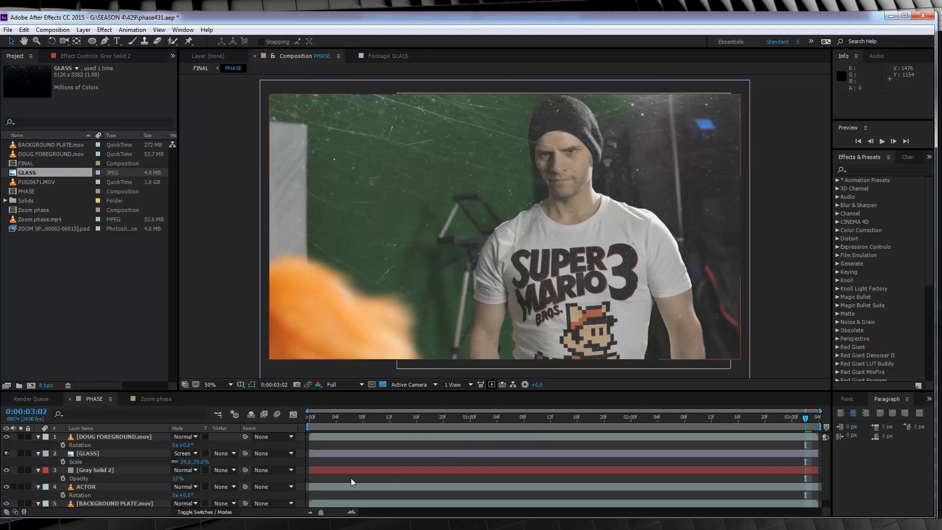
- Pre-compose ACTOR into ACTOR Comp 1, moving all attributes into it
click(85, 486)
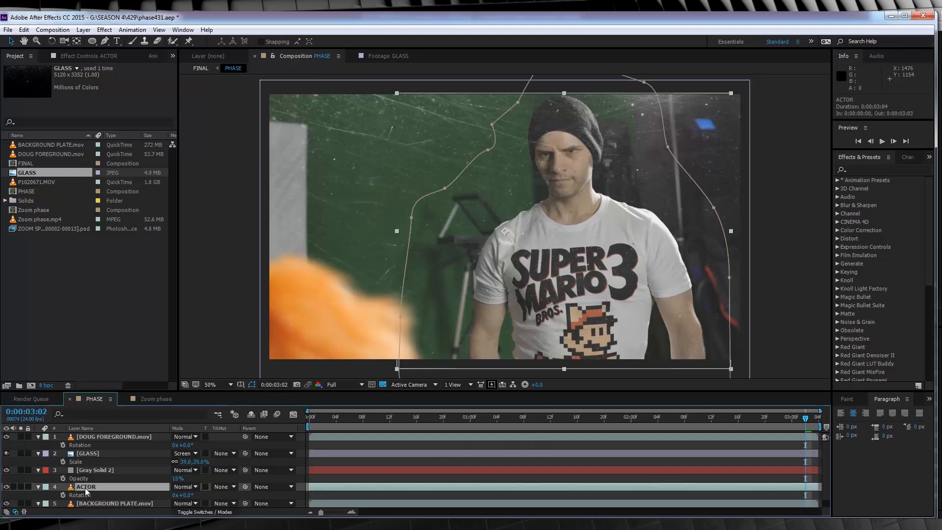
right_click(84, 486)
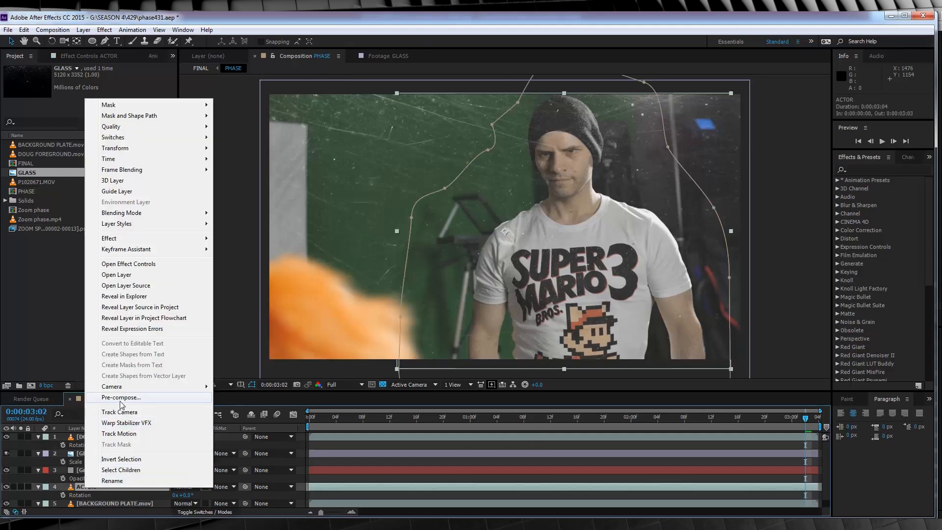
click(121, 397)
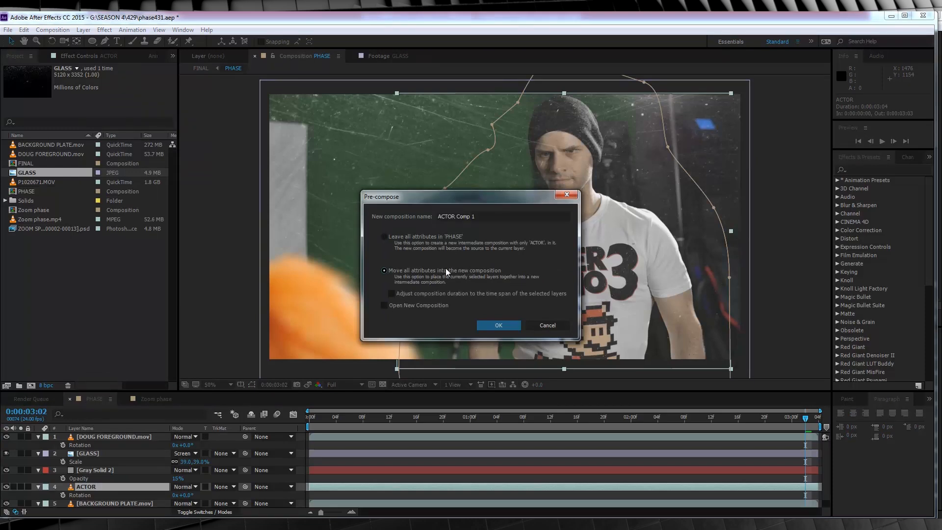
click(497, 325)
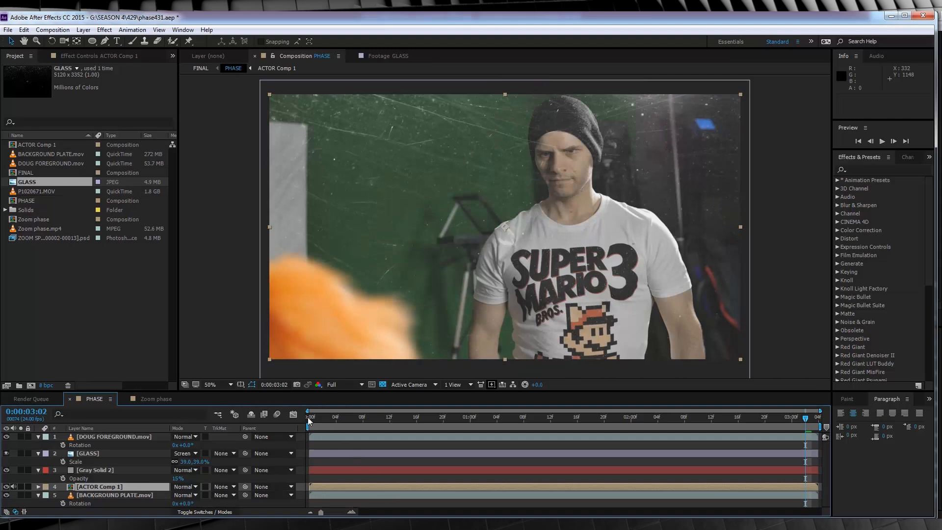
- Duplicate ACTOR Comp 1 above GLASS with its in-point at frame 14
click(308, 416)
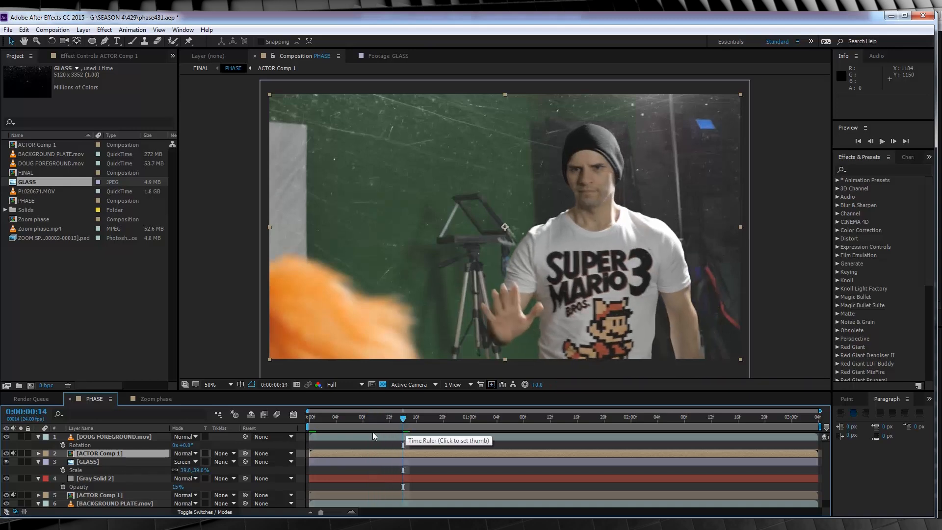
click(98, 452)
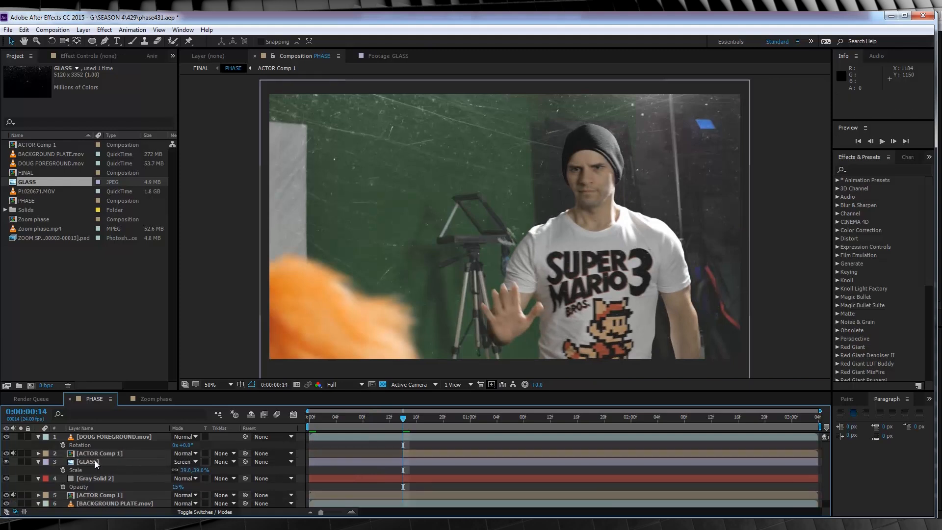
- Zoom to 200% on the hand and trace a RotoBezier mask around the palm
click(98, 453)
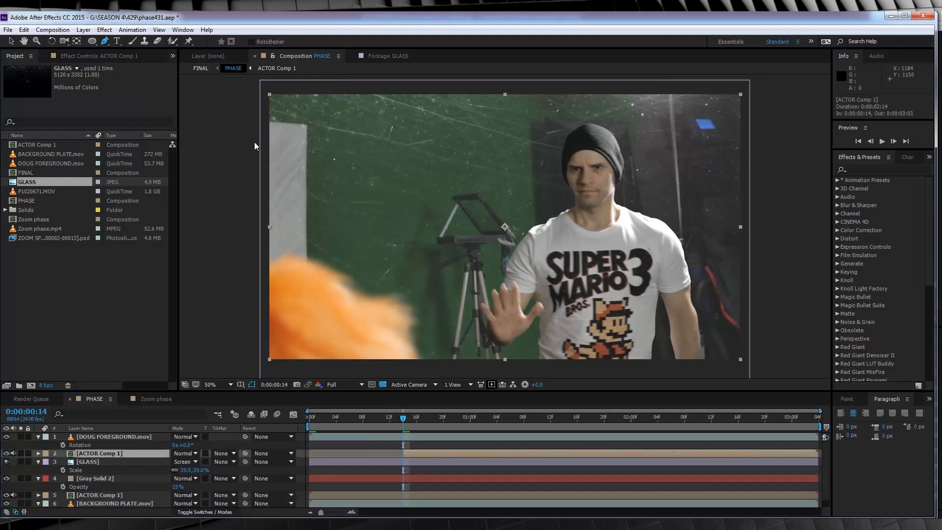
mouse_move(522, 268)
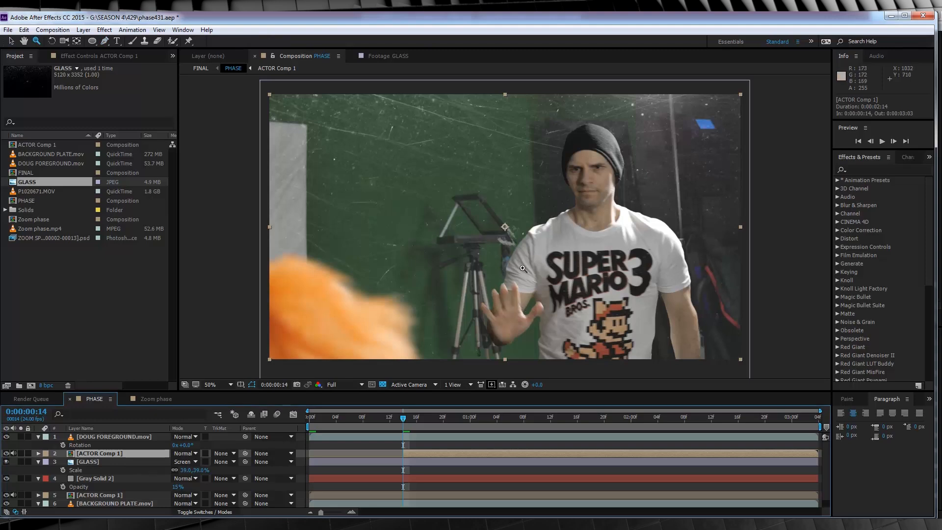
mouse_move(506, 321)
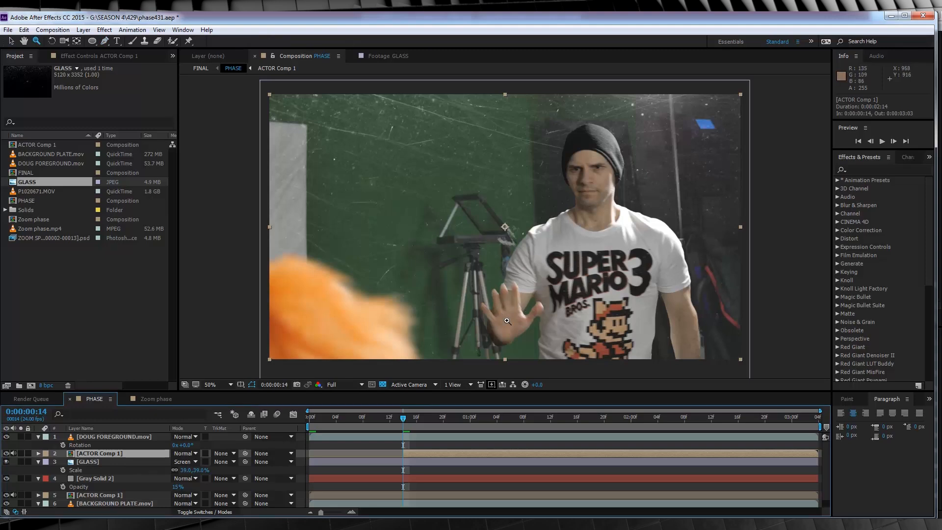
mouse_move(512, 314)
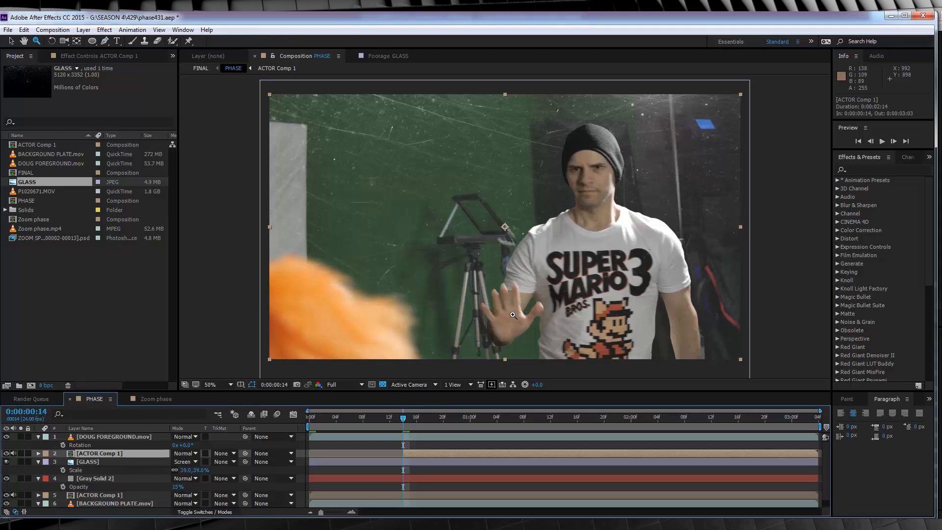
click(209, 384)
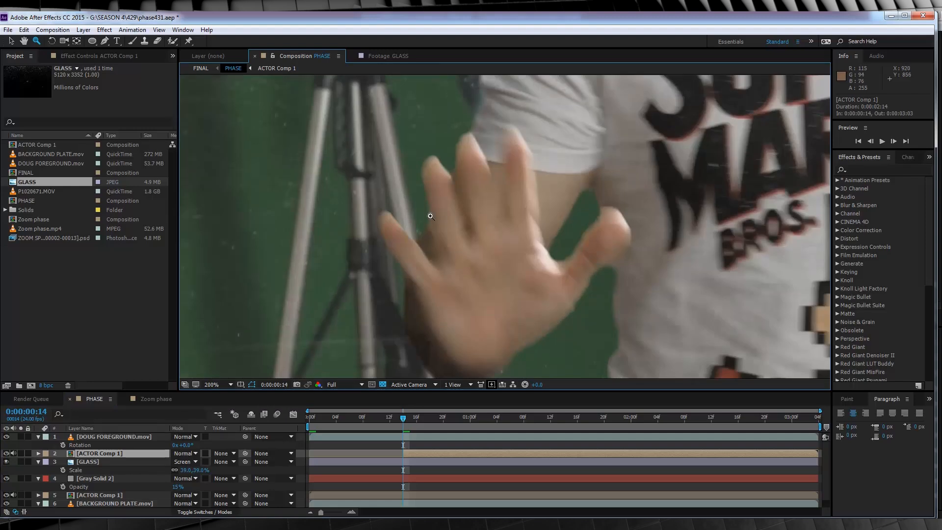
click(489, 245)
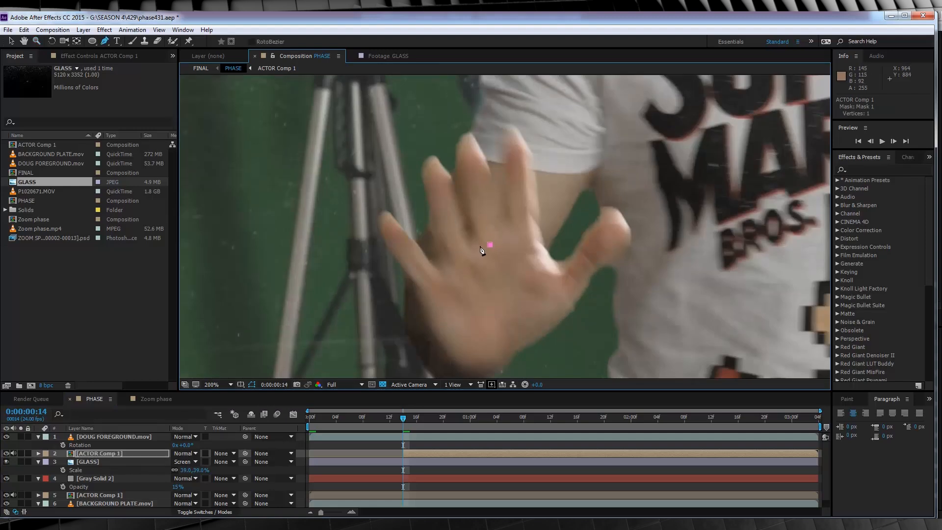
click(463, 270)
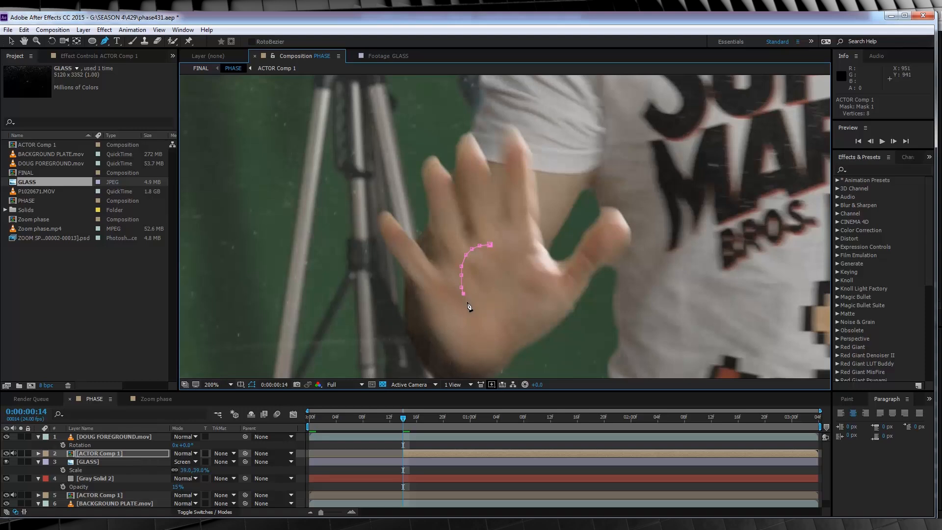
click(504, 306)
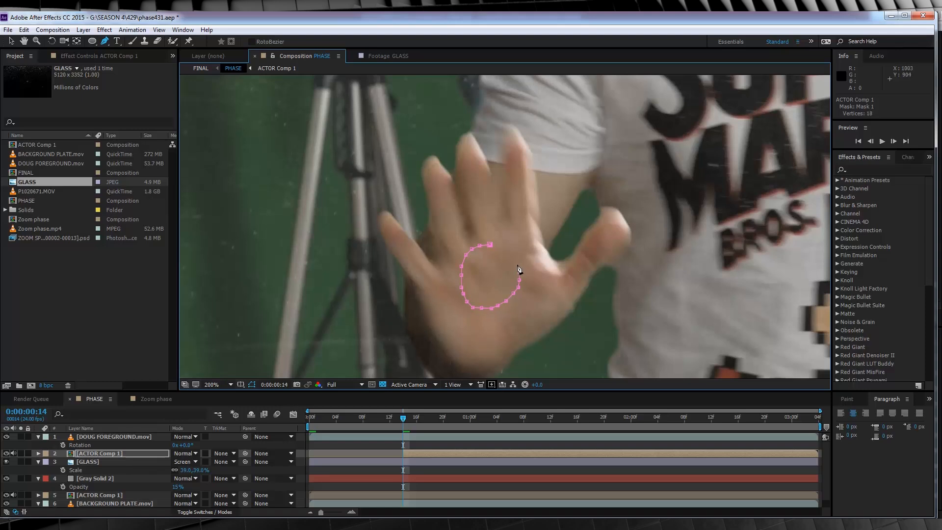
click(503, 249)
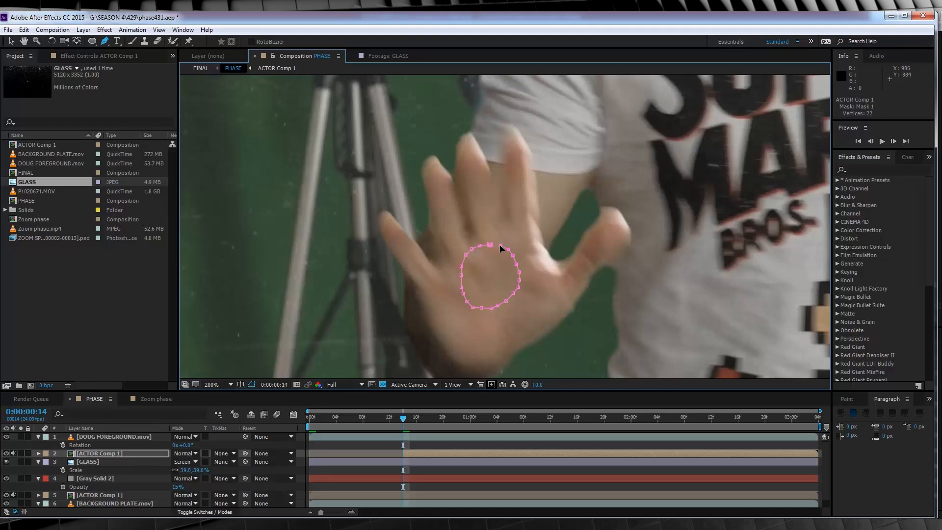
- Close the palm mask and keyframe it reshaping over the hand and arm
click(211, 385)
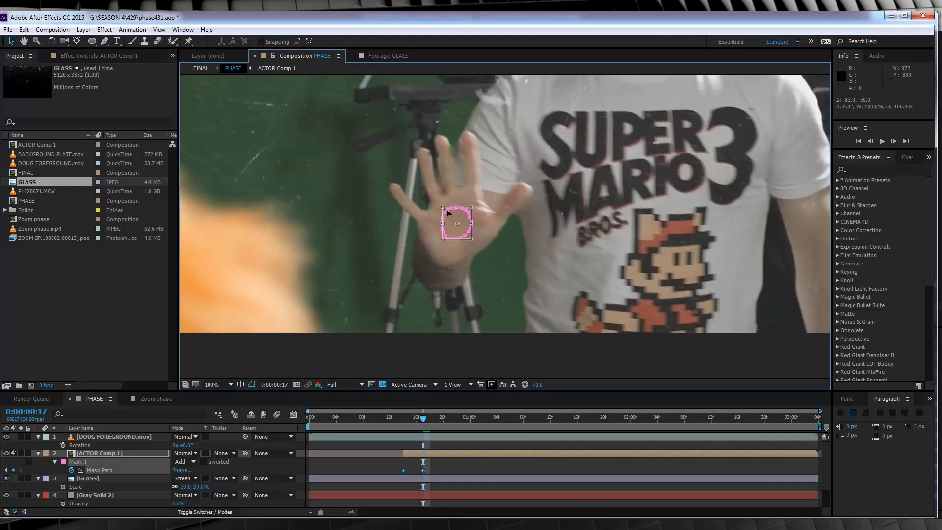
click(211, 384)
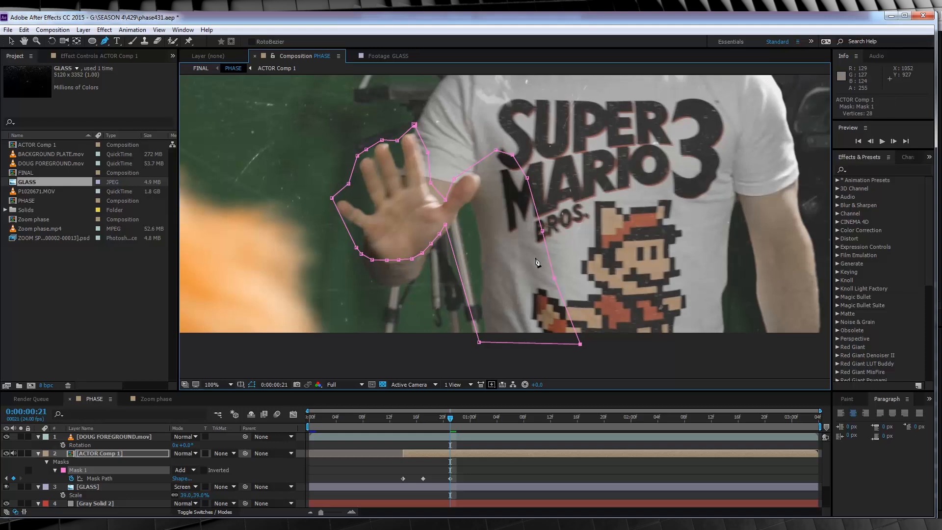
click(212, 384)
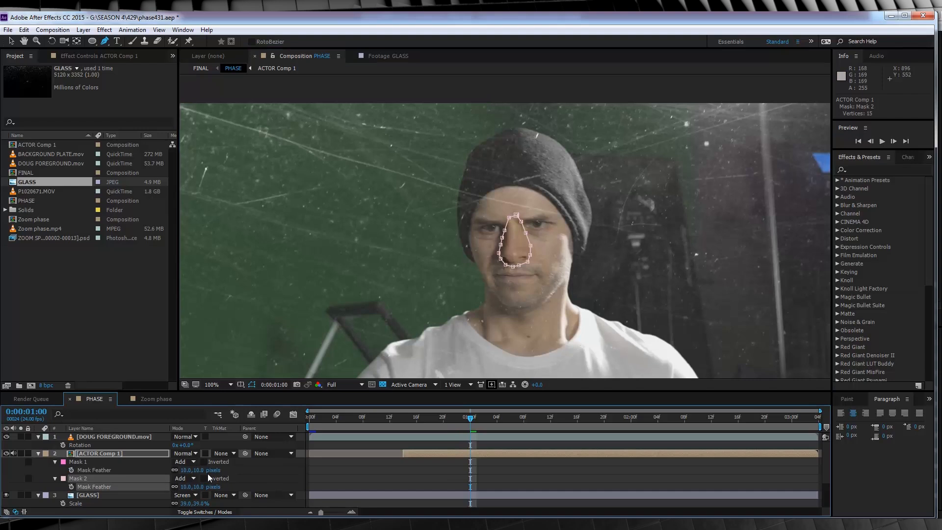
mouse_move(514, 249)
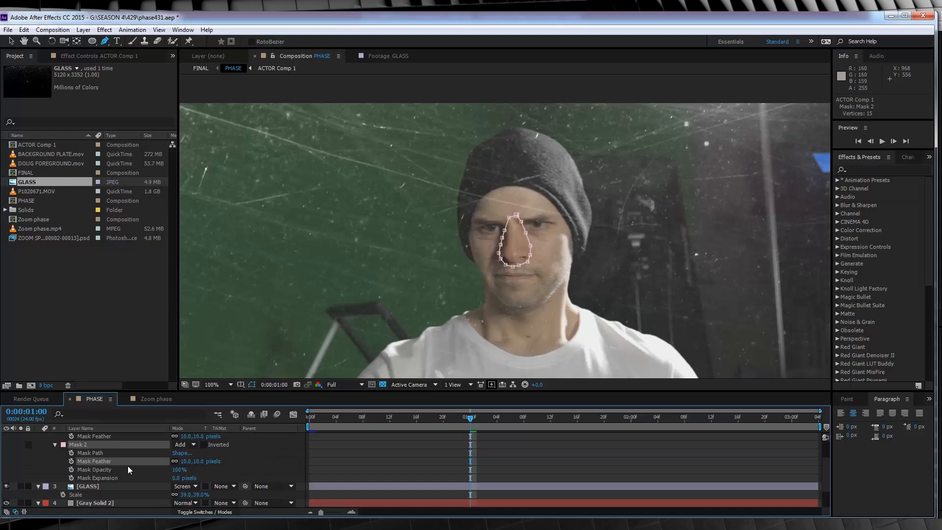
- Set a Mask Path keyframe for the 10 px feathered nose mask
click(99, 452)
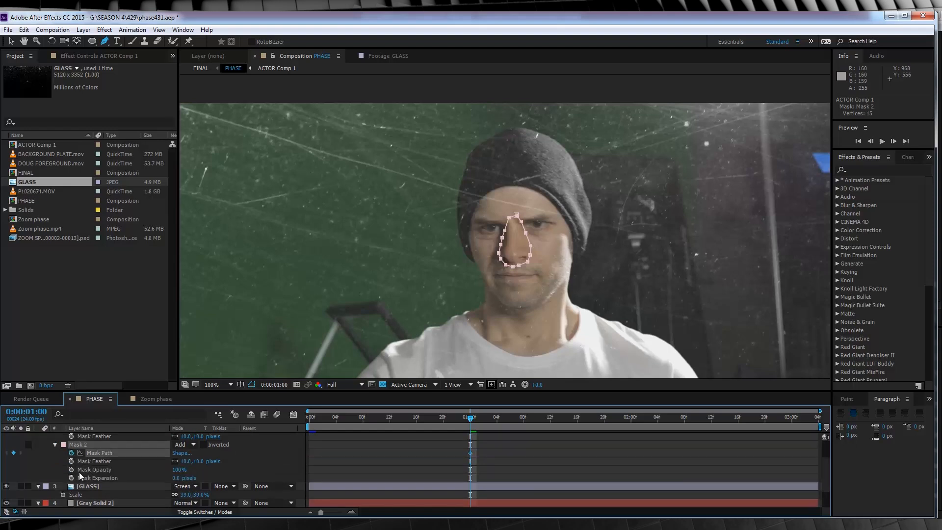
click(103, 469)
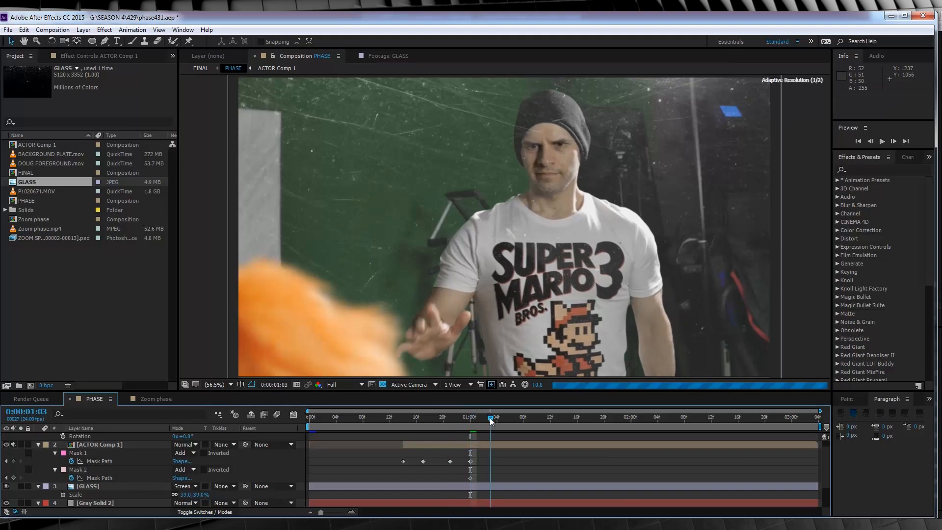
- Advance frames and enlarge Mask 1 and Mask 2 over the torso and head
click(100, 444)
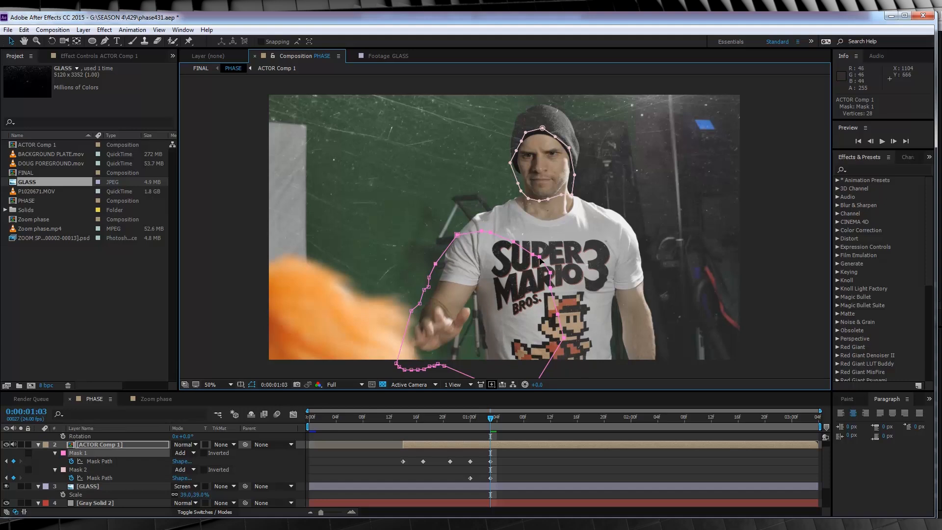
click(510, 417)
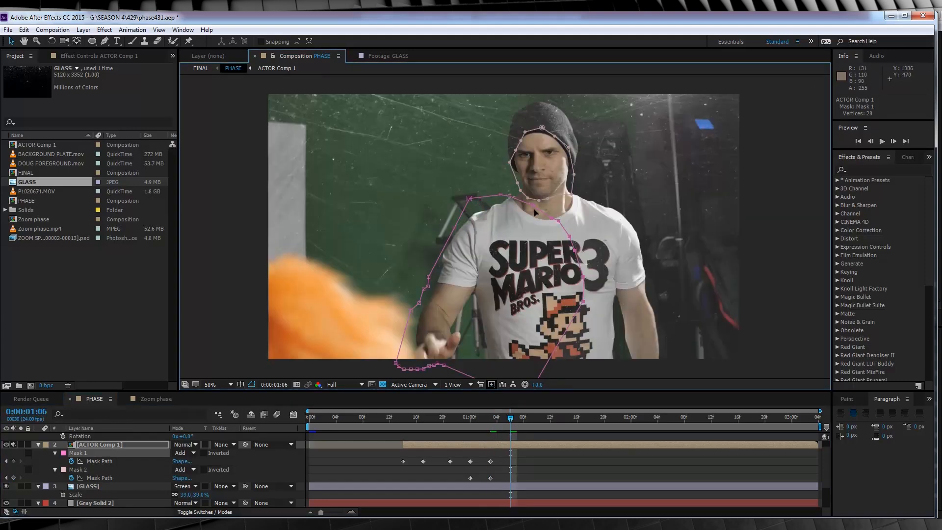
click(78, 469)
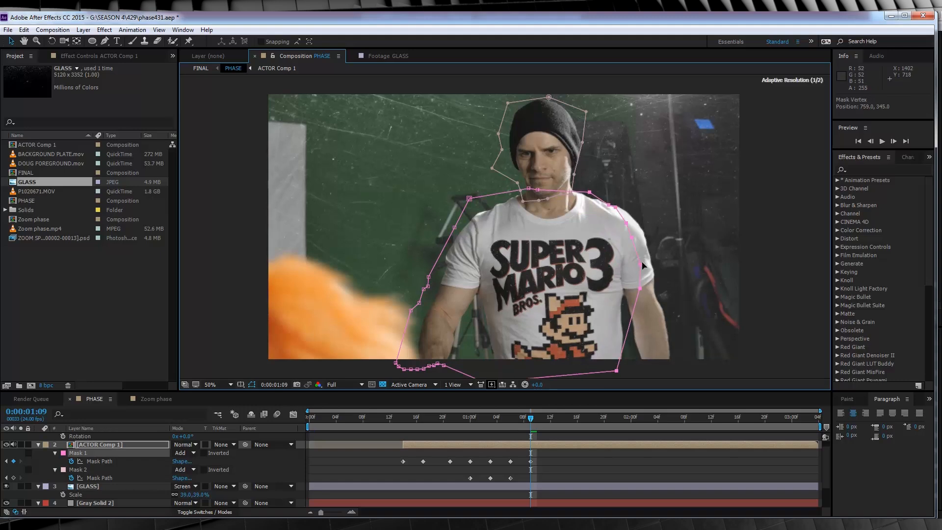
click(549, 416)
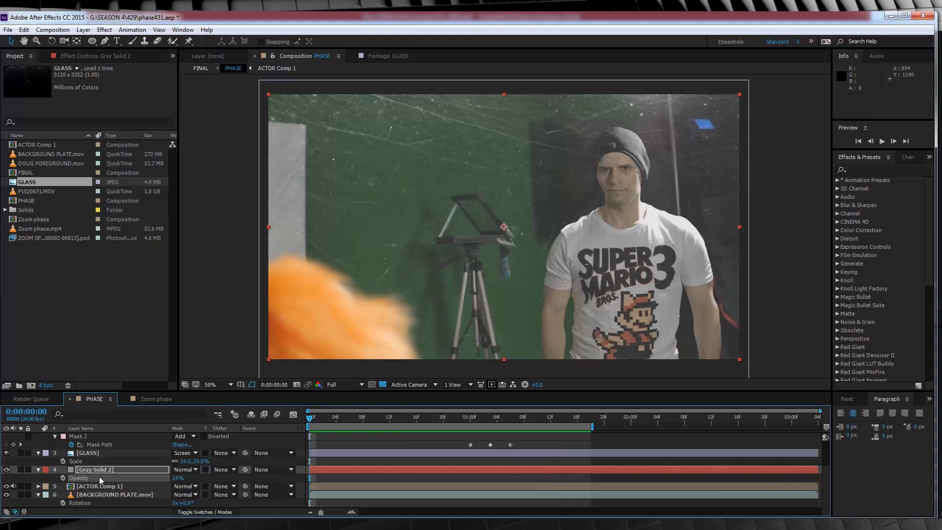
- Select the ACTOR Comp 1 layer to open the precomp
click(99, 485)
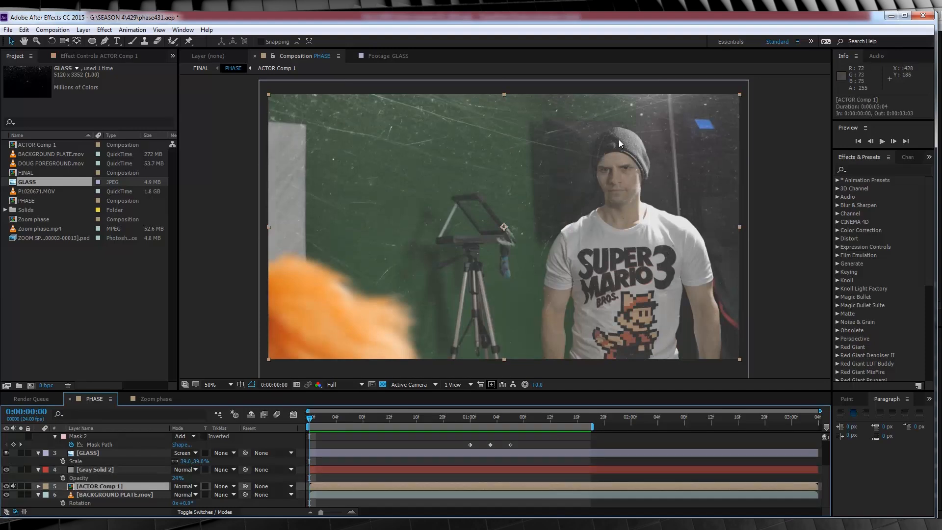
mouse_move(580, 282)
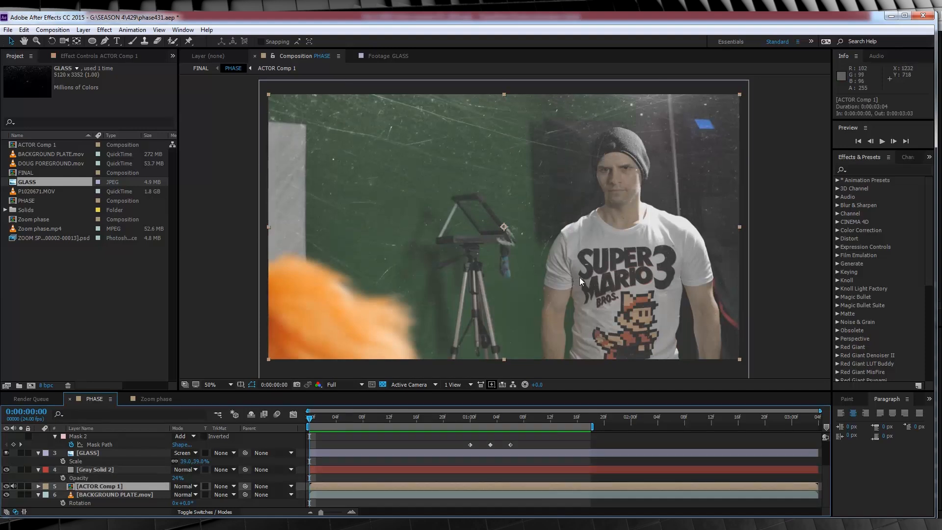
mouse_move(439, 477)
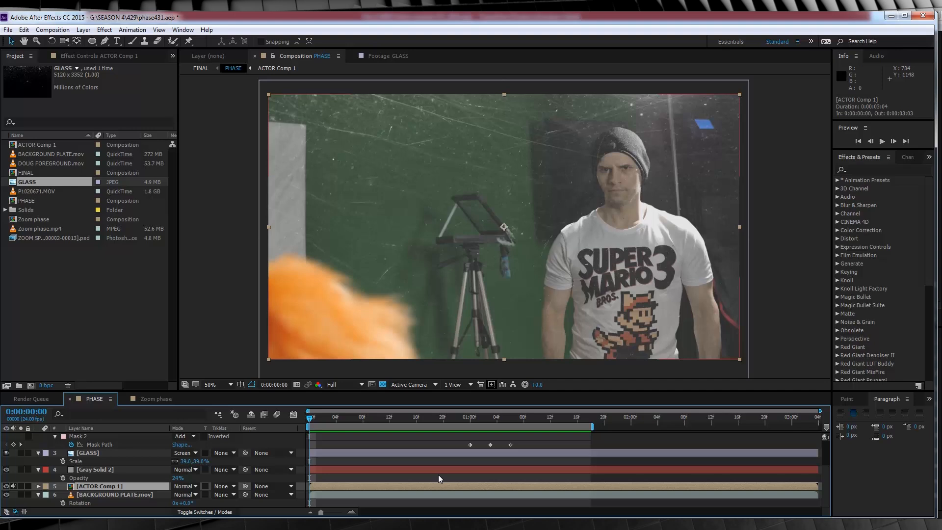
mouse_move(291, 479)
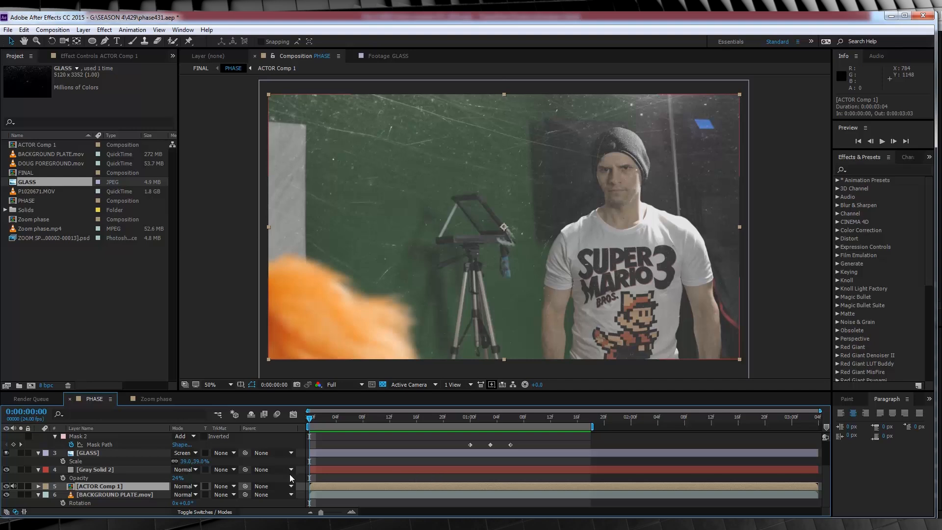
mouse_move(593, 331)
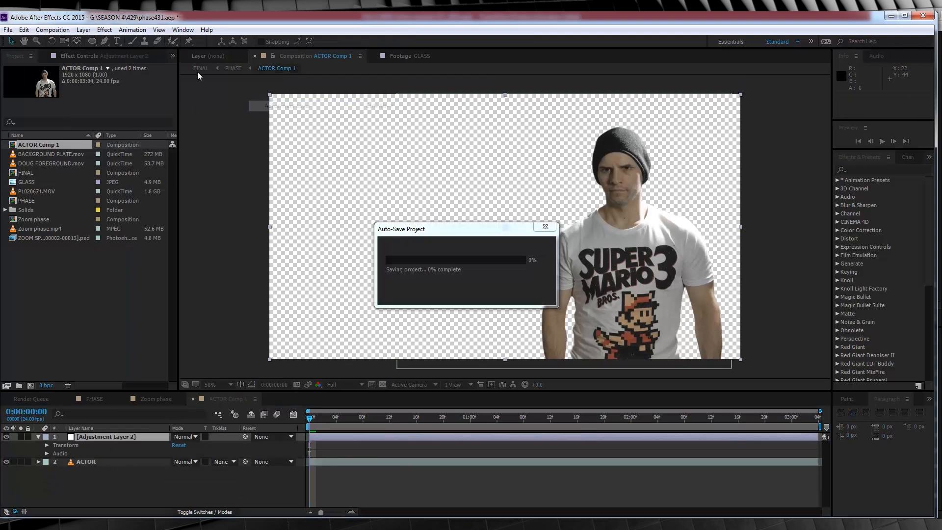
- Apply a Box Blur to the adjustment layer with Blur Dimensions set to Horizontal
click(104, 29)
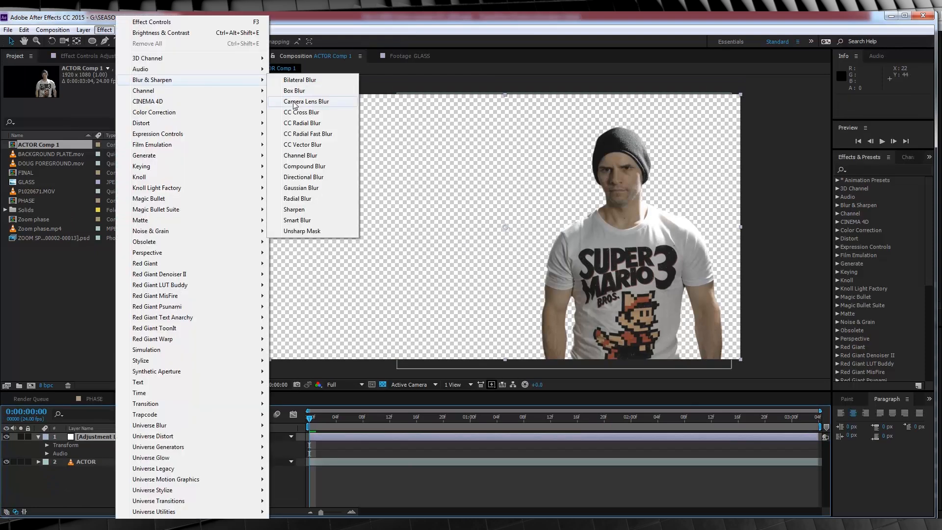
click(294, 91)
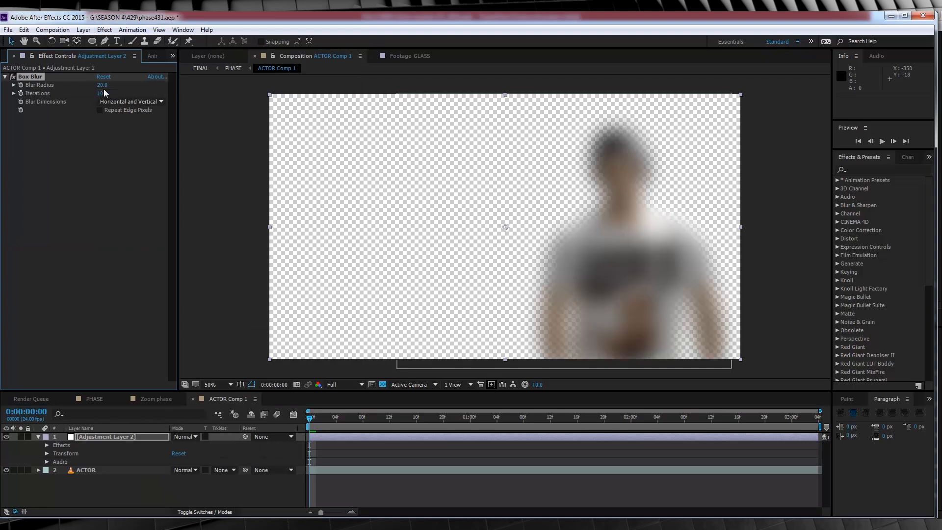
click(129, 101)
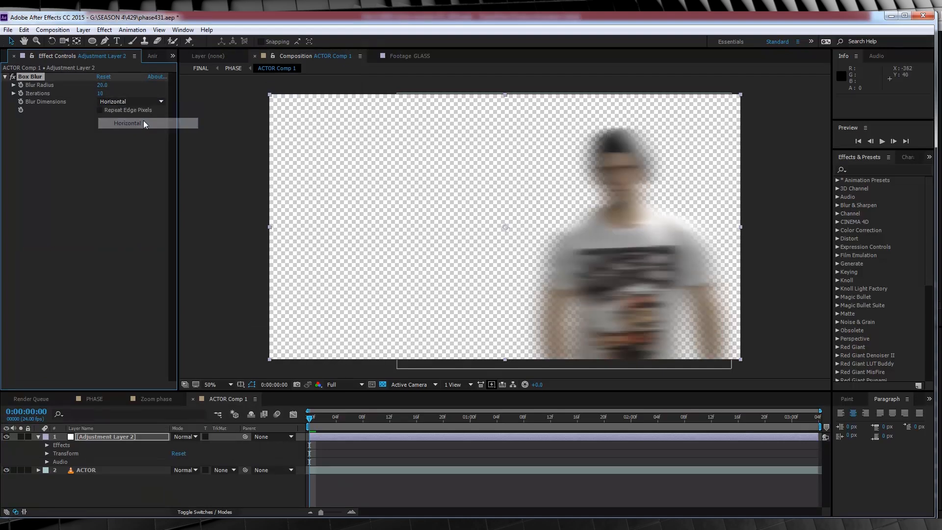
click(126, 123)
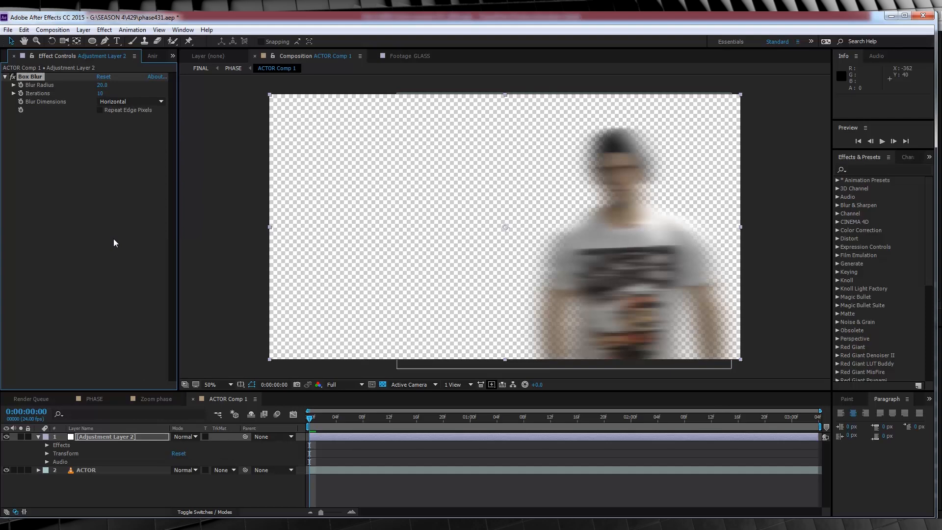
mouse_move(105, 95)
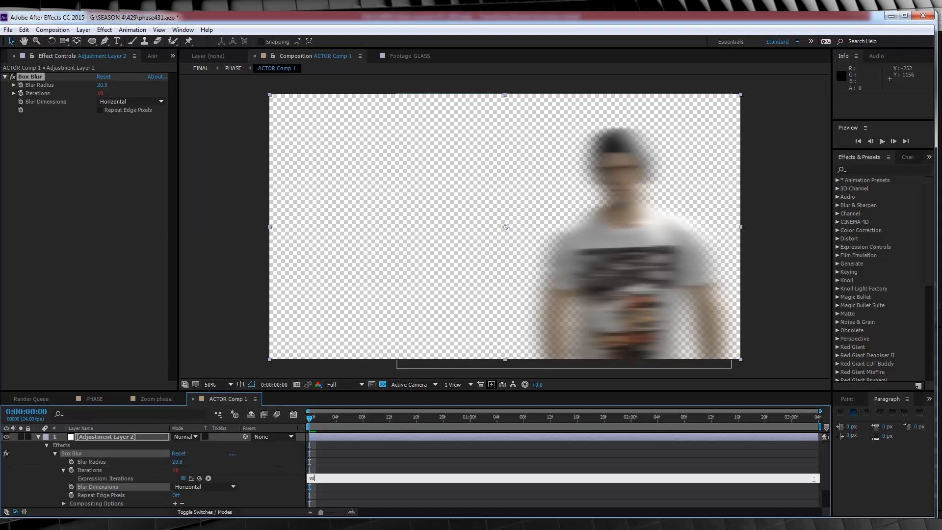
- Drive the blur iterations with a wiggle(20,5) expression and preview the jitter
text(iggle)
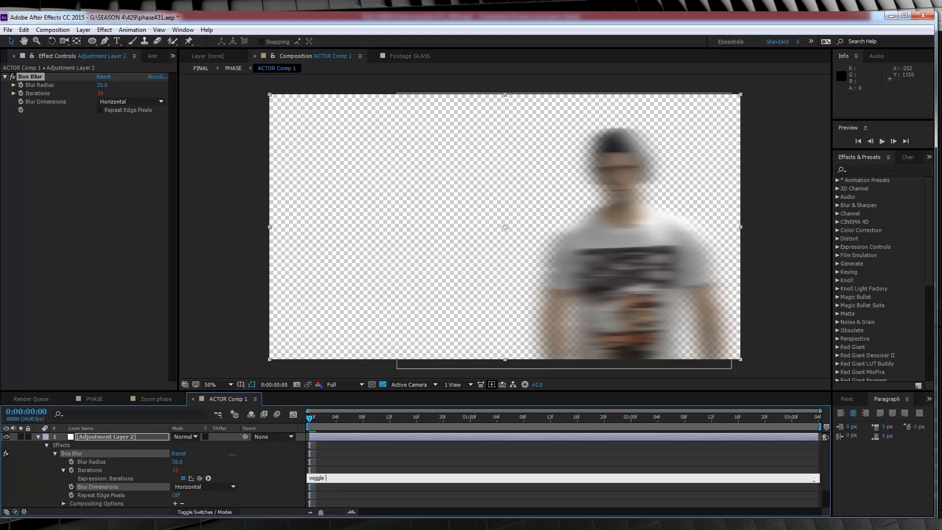
text((20,5)
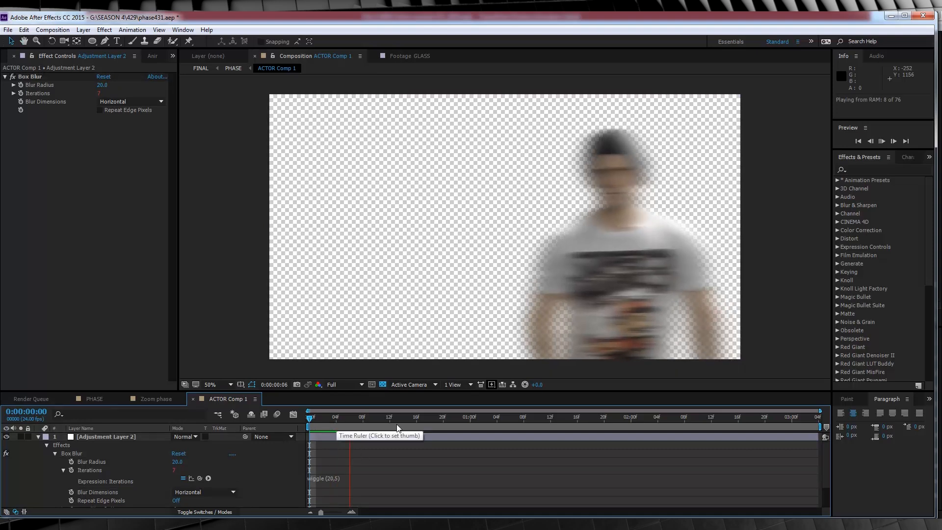
click(443, 416)
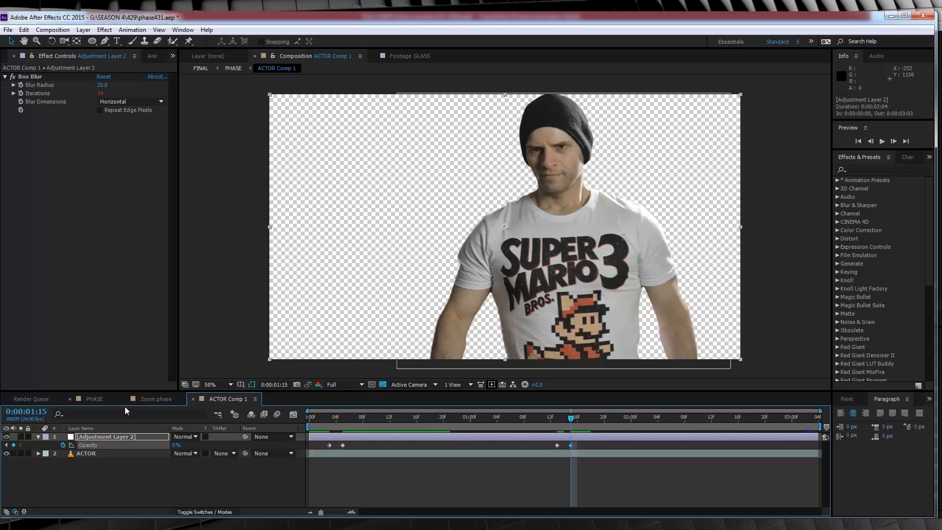
- Add ZOOM SPARKS 01 to the PHASE comp, positioned above ACTOR Comp 1
click(93, 399)
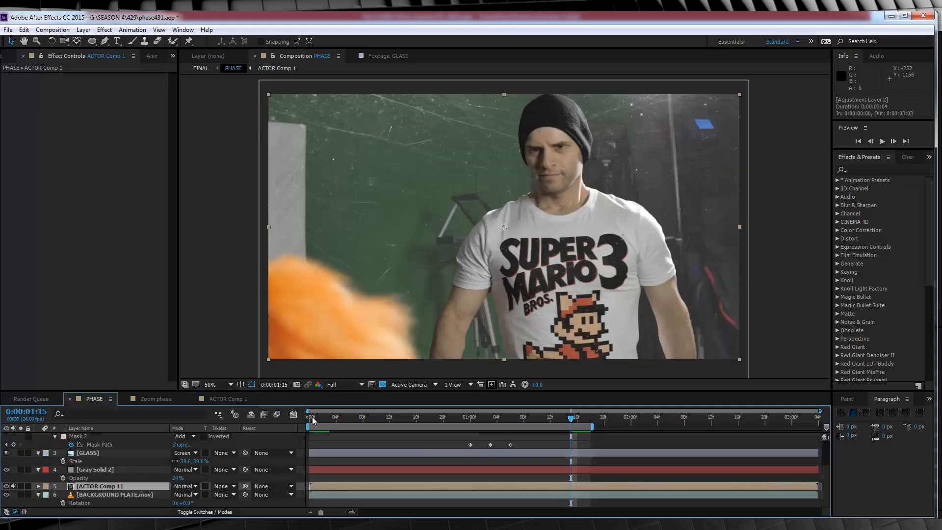
click(881, 141)
text(drop)
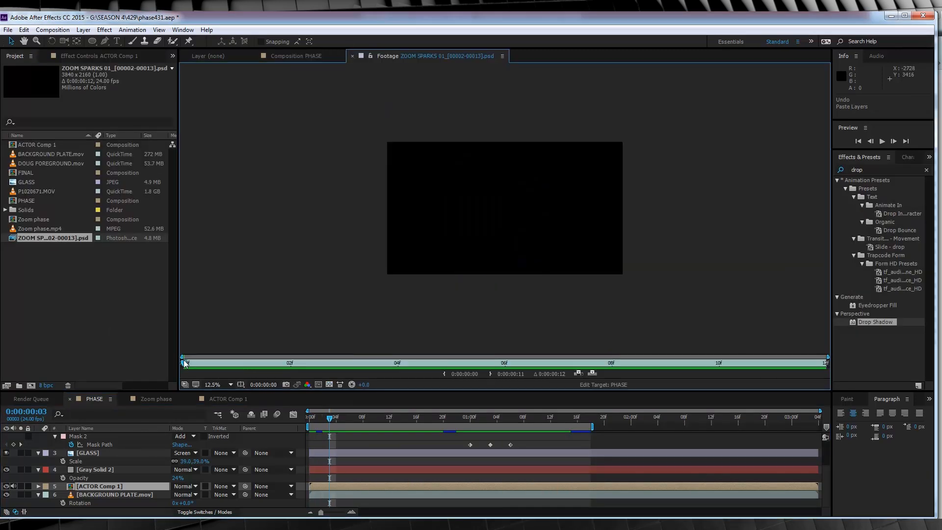
click(305, 56)
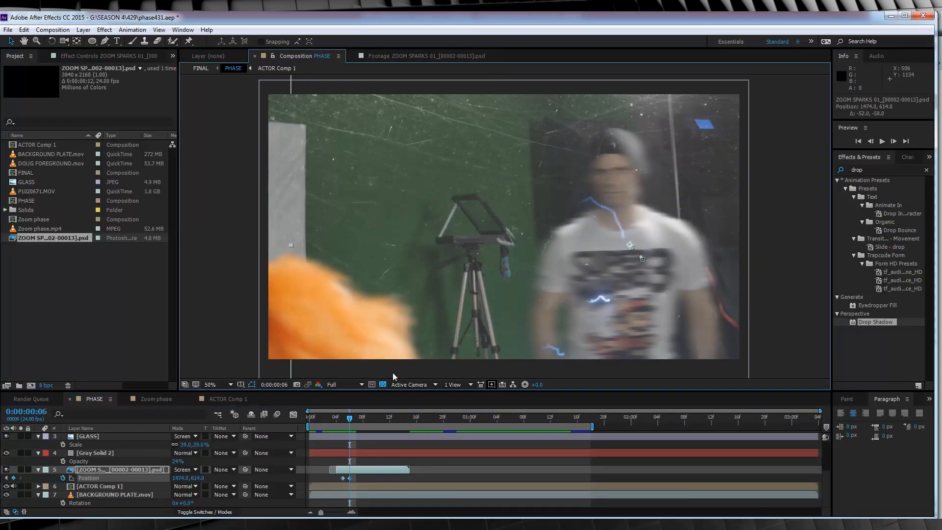
click(402, 417)
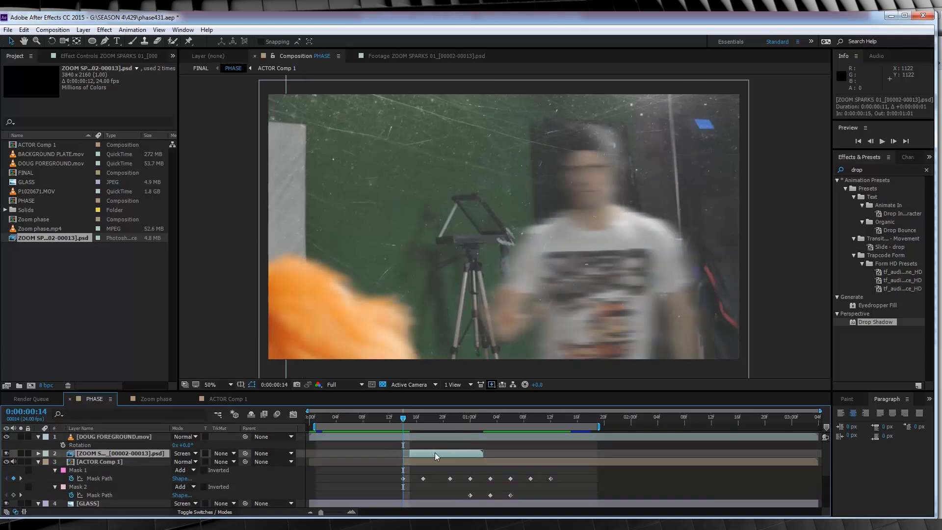